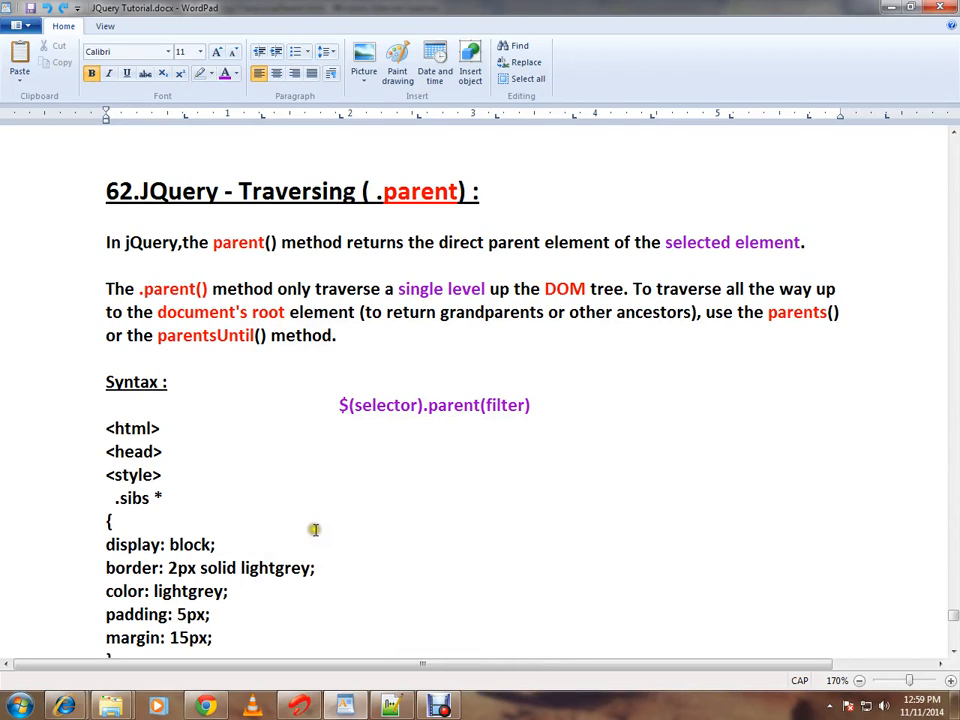
mouse_move(309, 527)
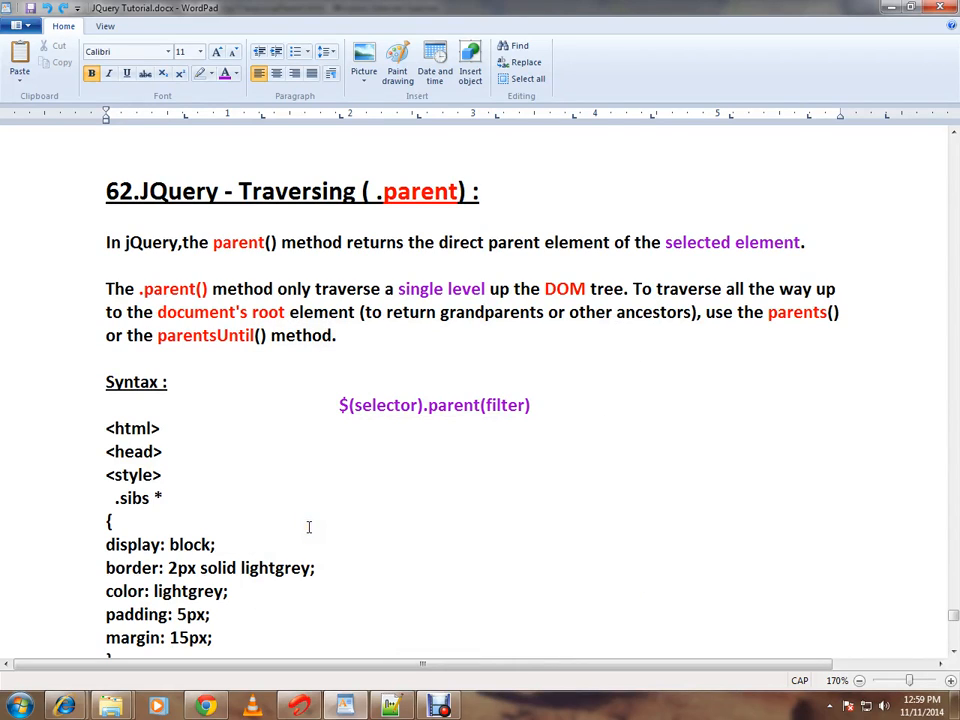
- Select 'parent' and 'parentsUntil' in the notes, then scroll down to the HTML example
double_click(420, 191)
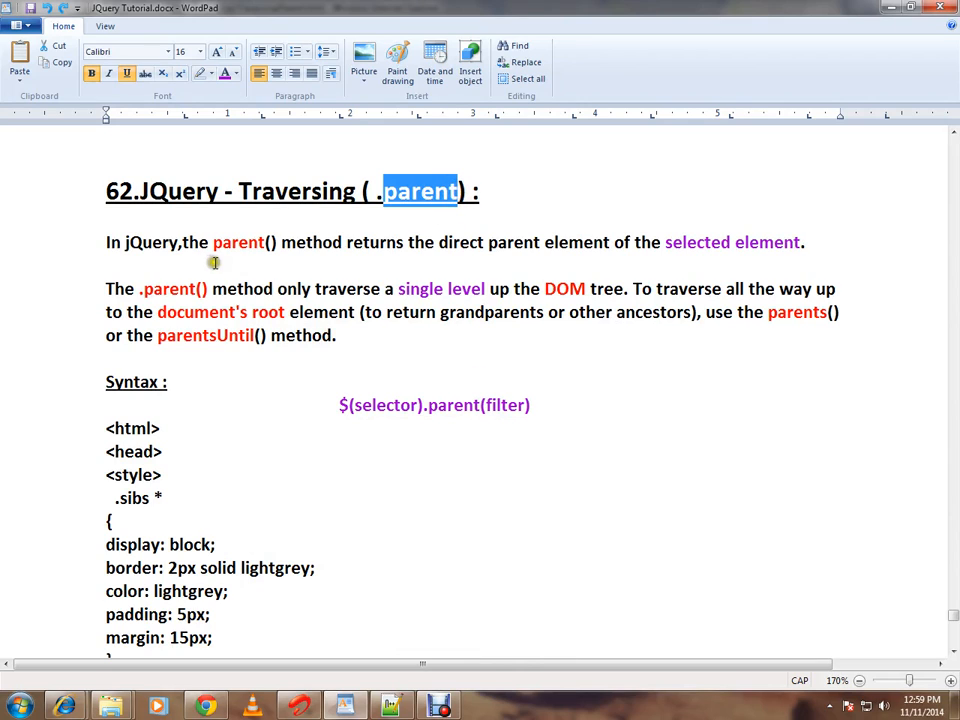
mouse_move(433, 290)
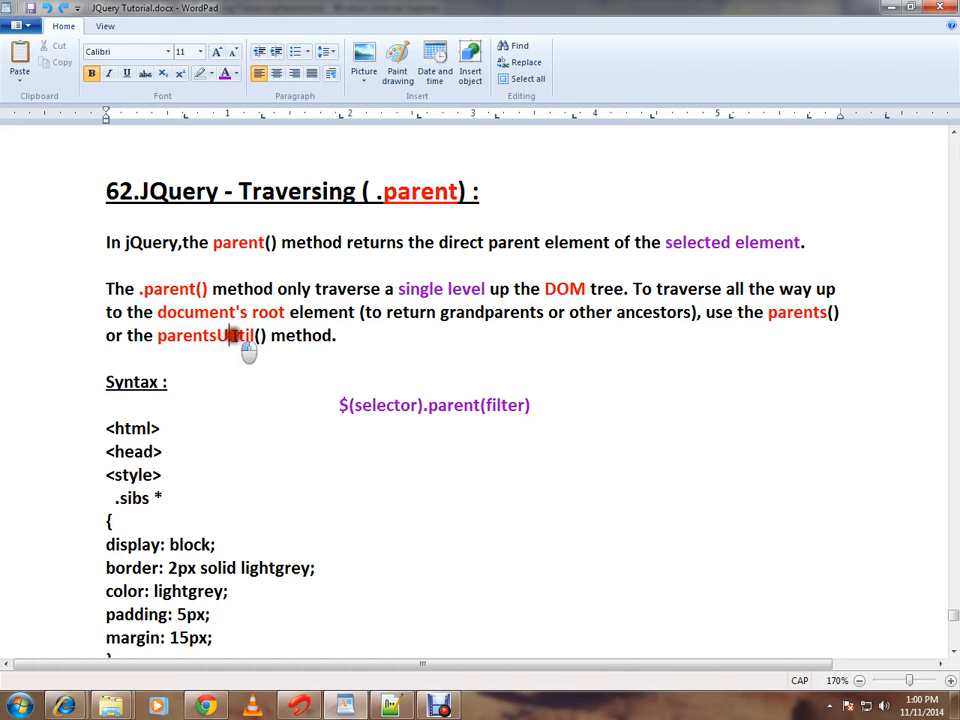
mouse_move(783, 318)
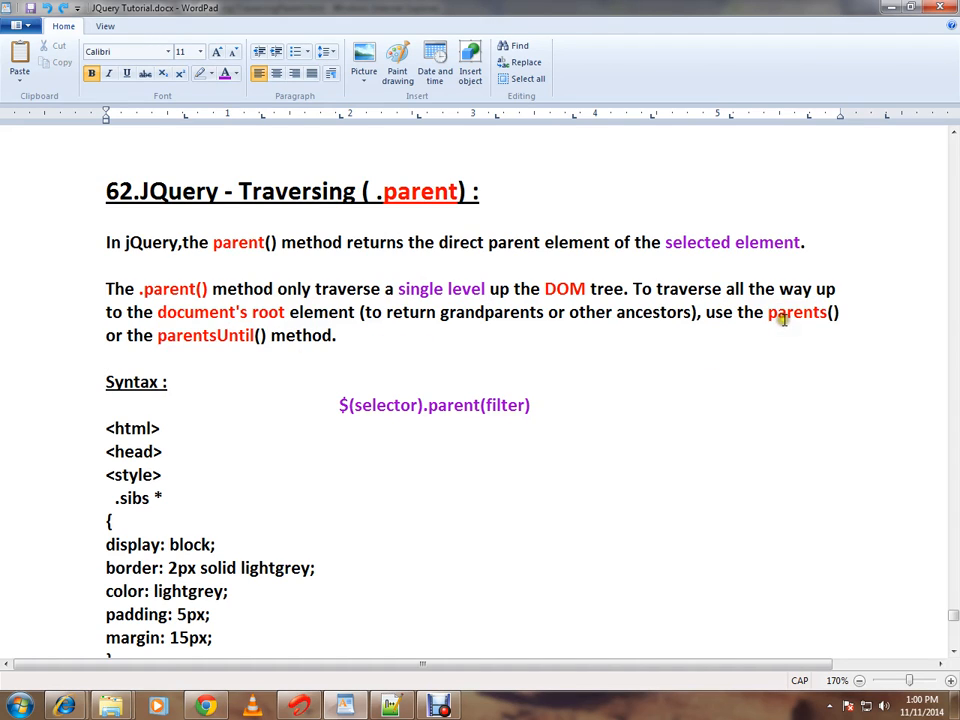
double_click(205, 335)
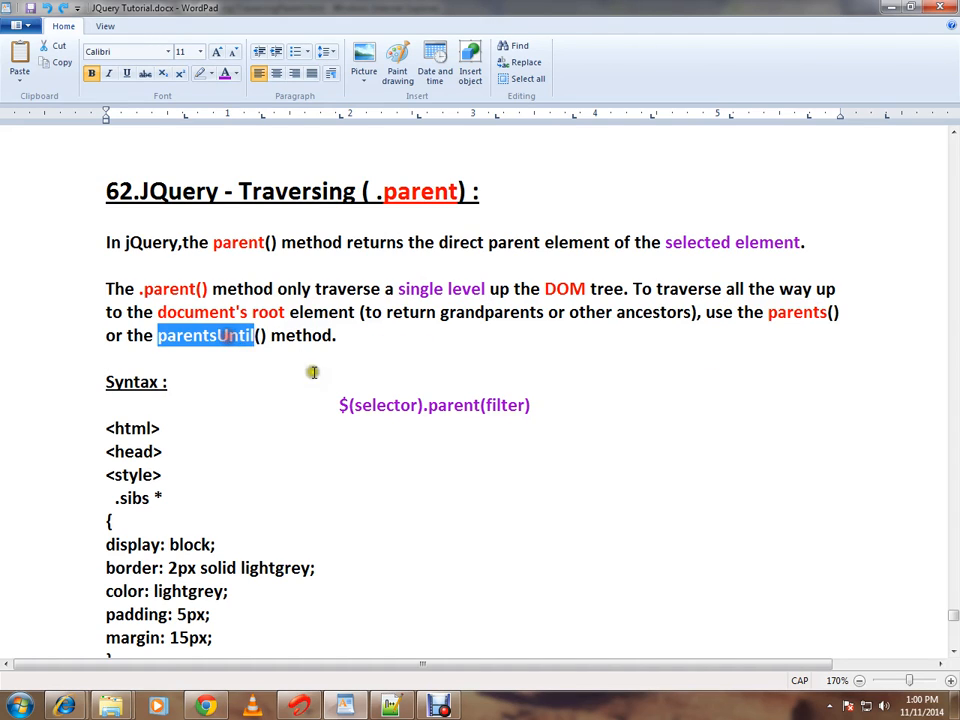
scroll("down", 3)
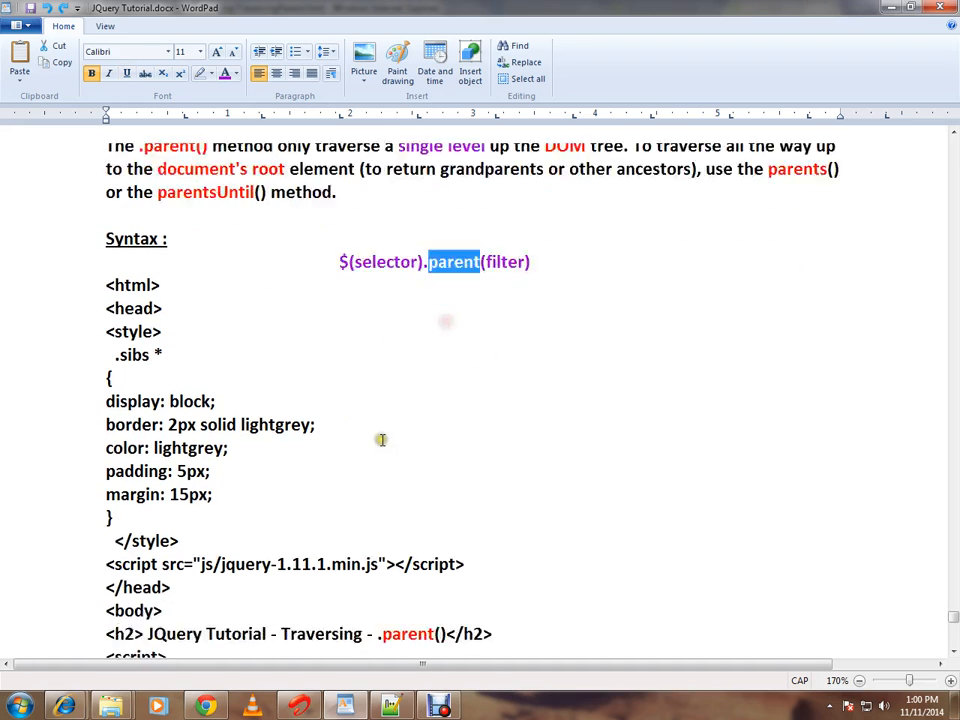
scroll("down", 3)
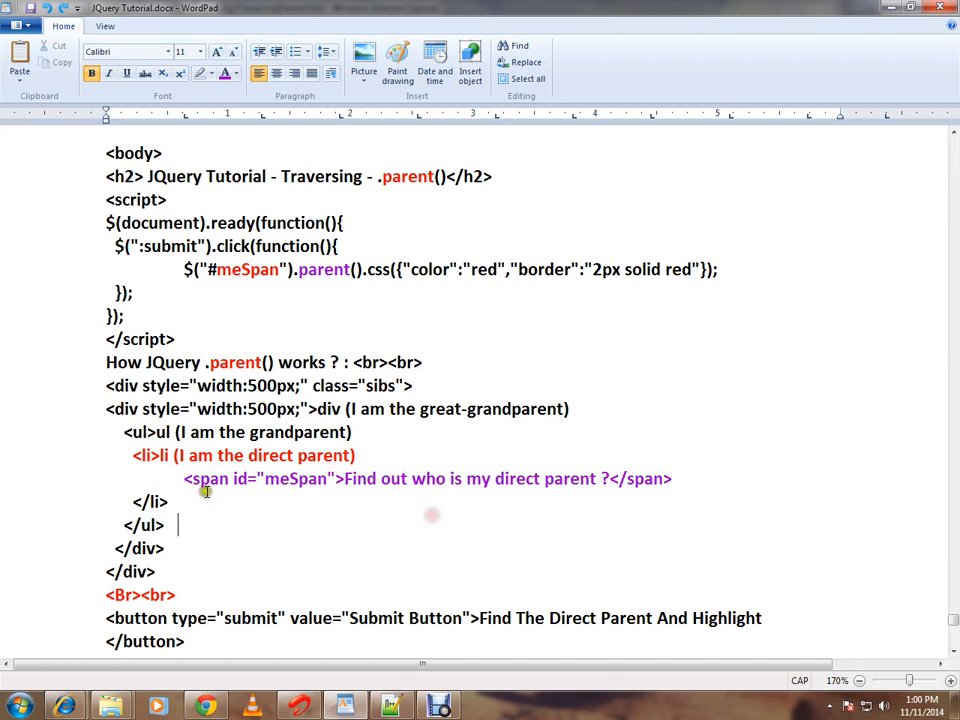
double_click(210, 478)
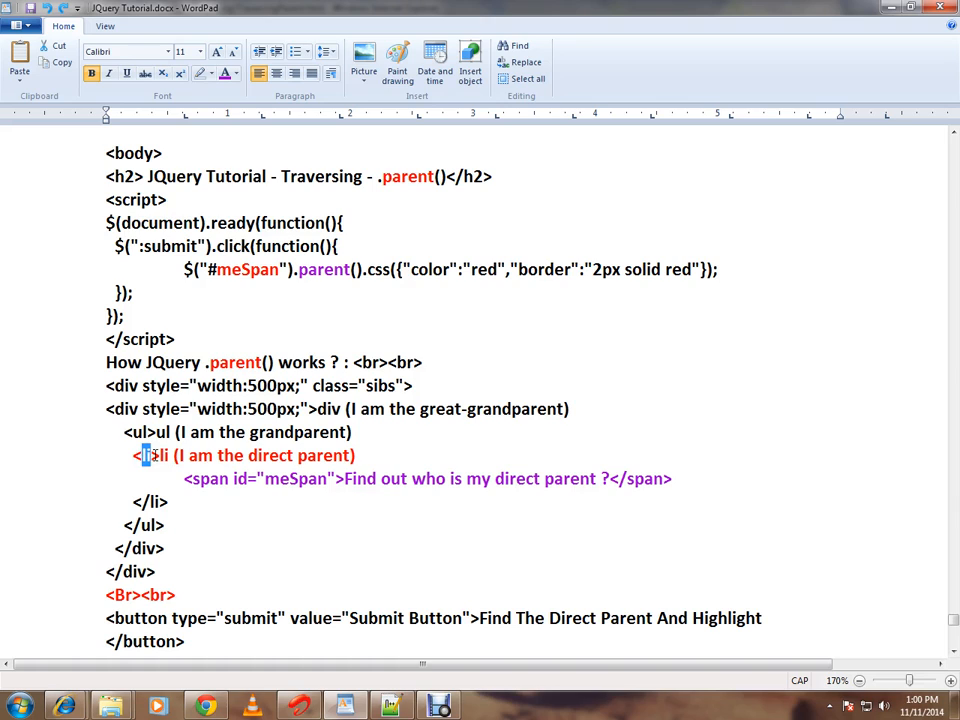
double_click(204, 478)
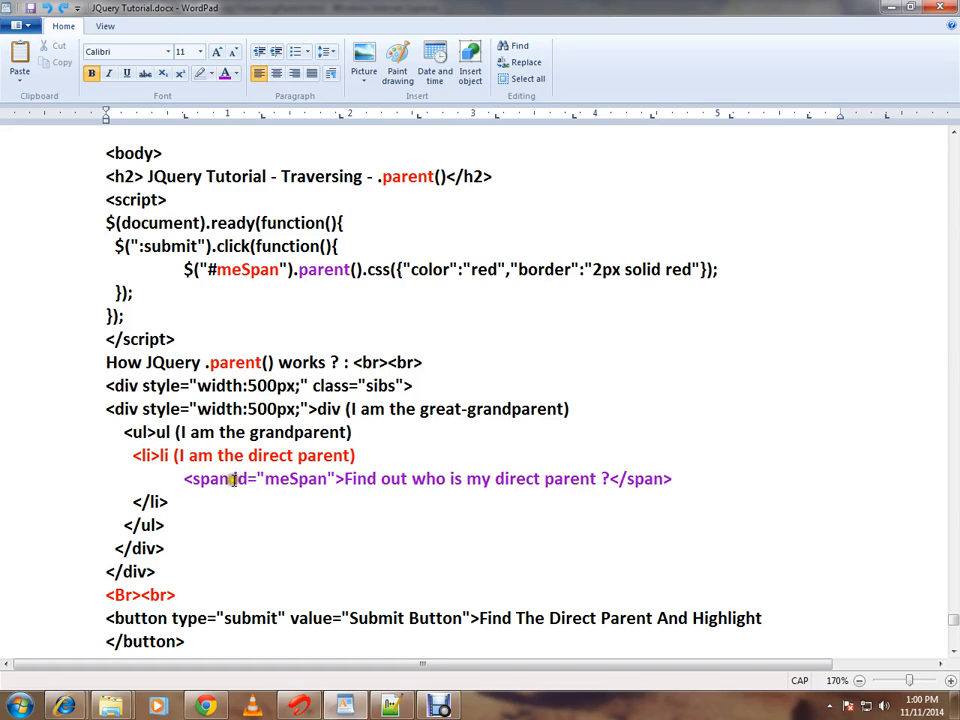
double_click(247, 269)
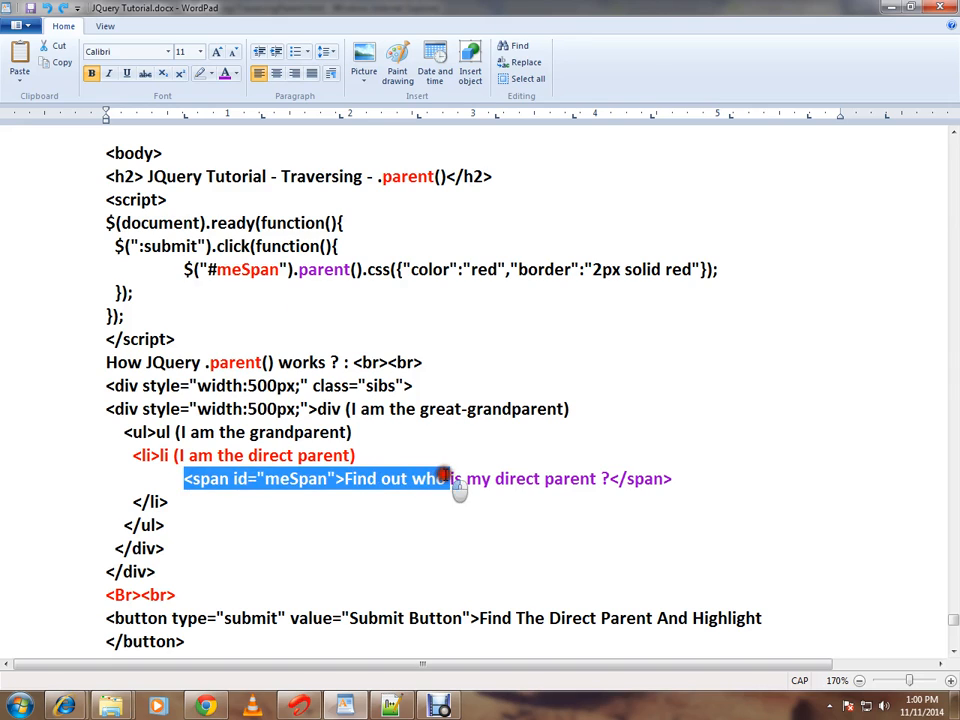
left_click(330, 270)
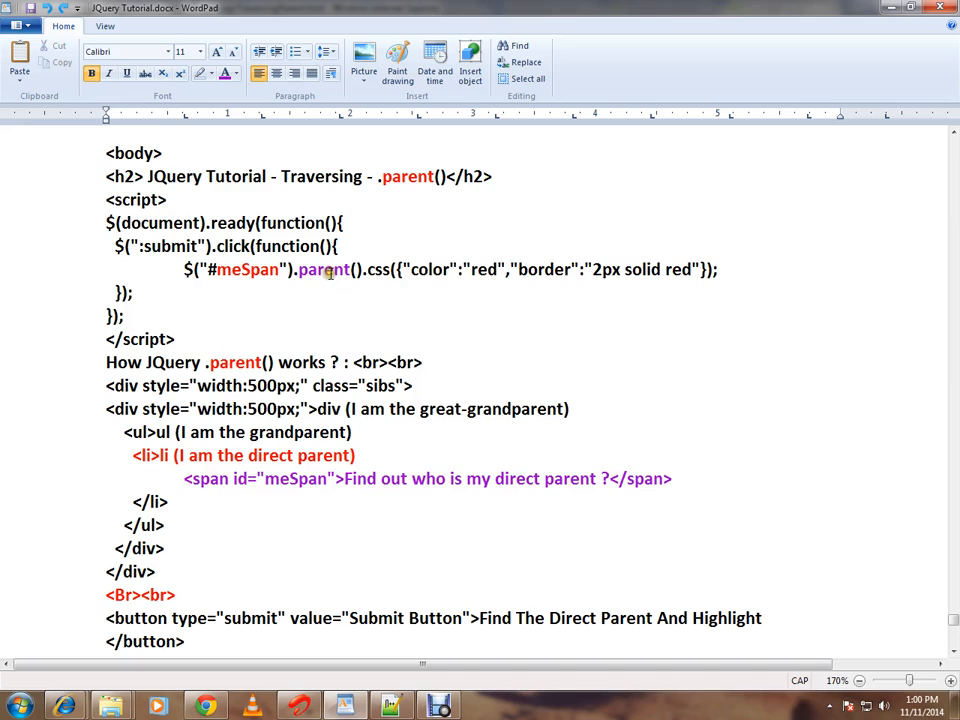
double_click(323, 269)
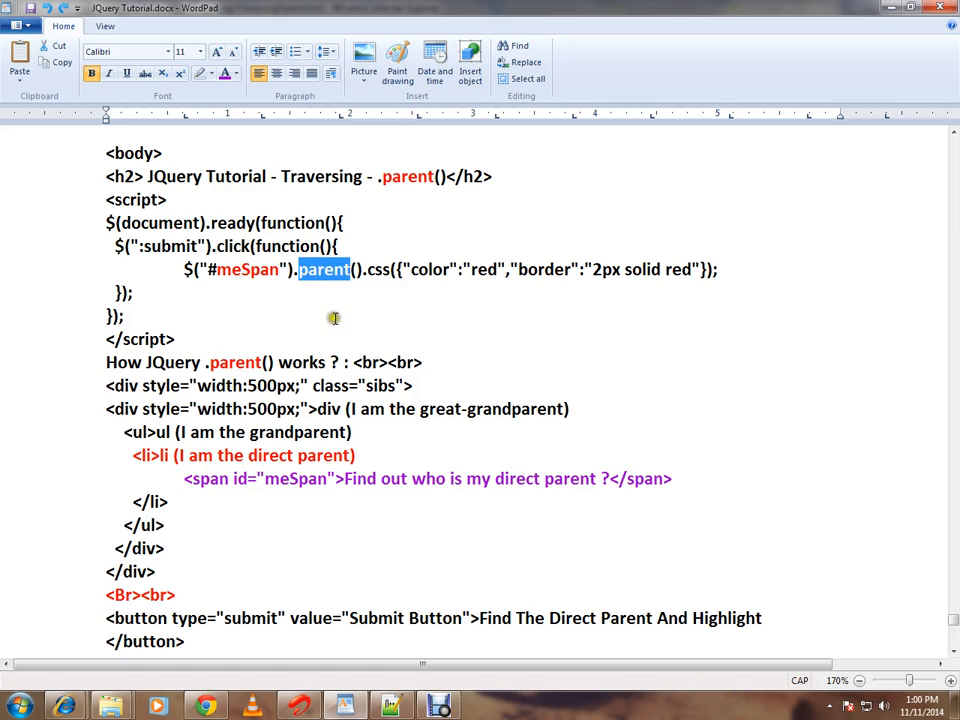
mouse_move(372, 455)
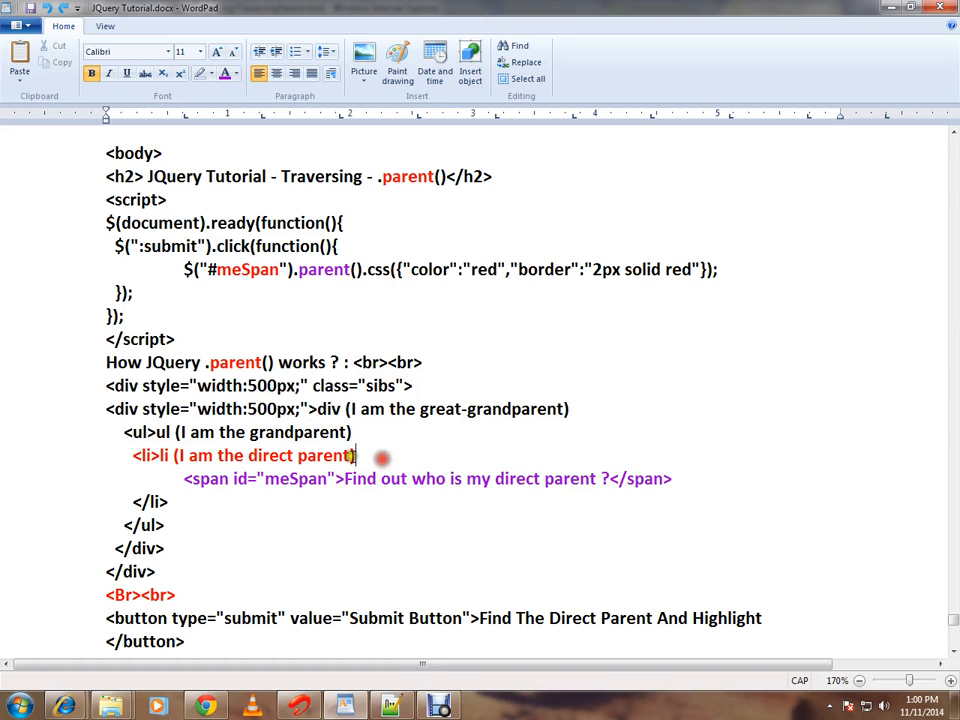
double_click(325, 455)
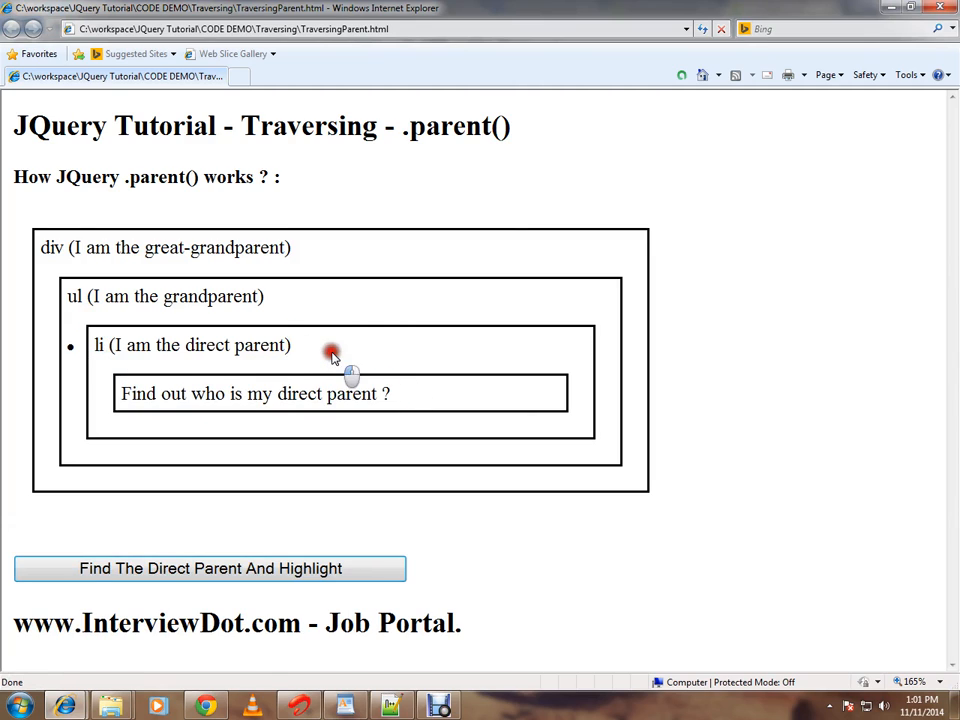
- Run 'Find The Direct Parent And Highlight' to outline the li in red, then view source in F12
left_click(210, 568)
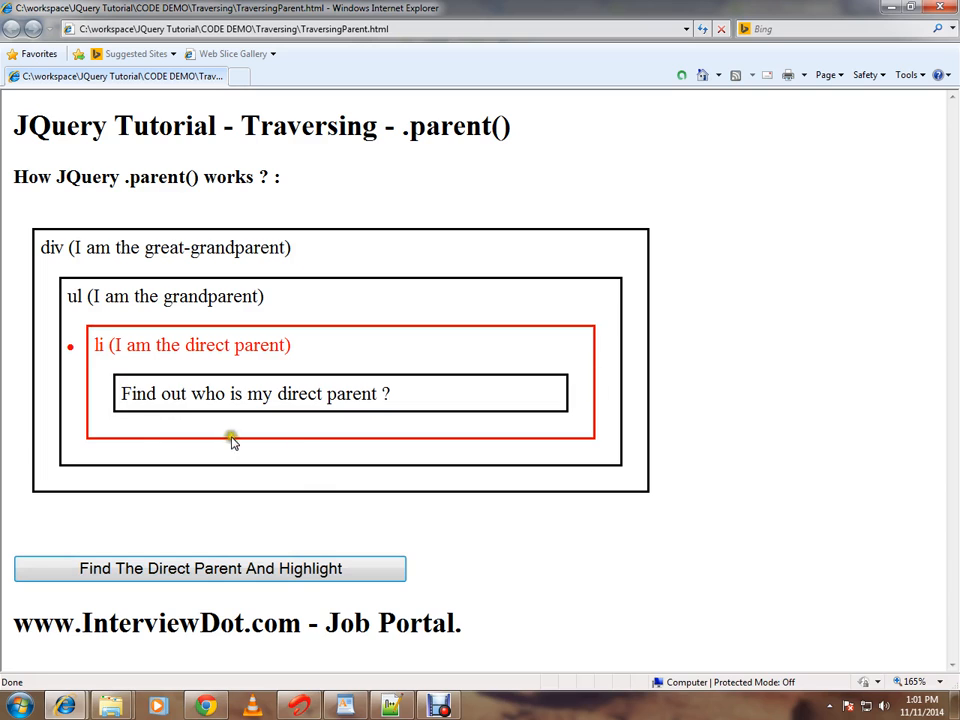
key("F12")
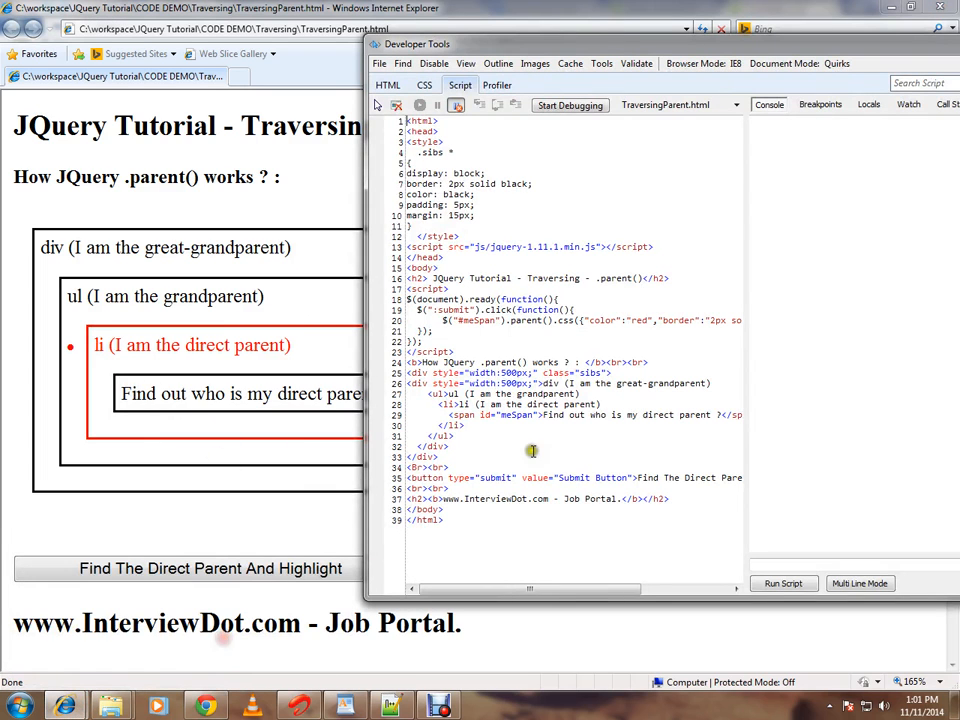